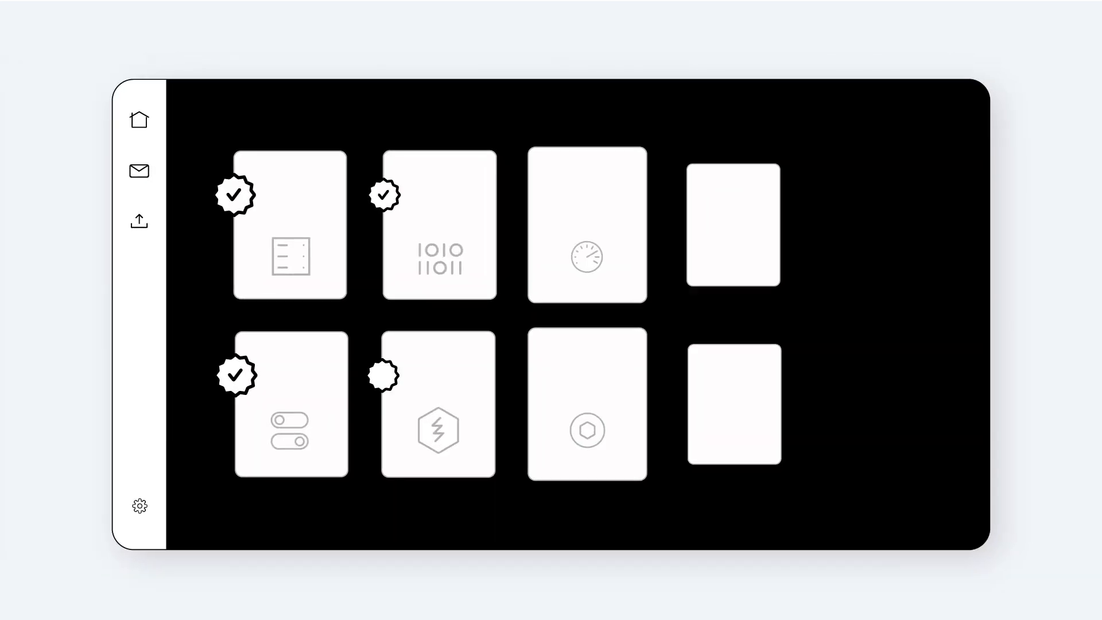
- Give the hexagon-icon content card a certified checkmark badge
{"action": "left_click", "coordinate": [438, 430]}
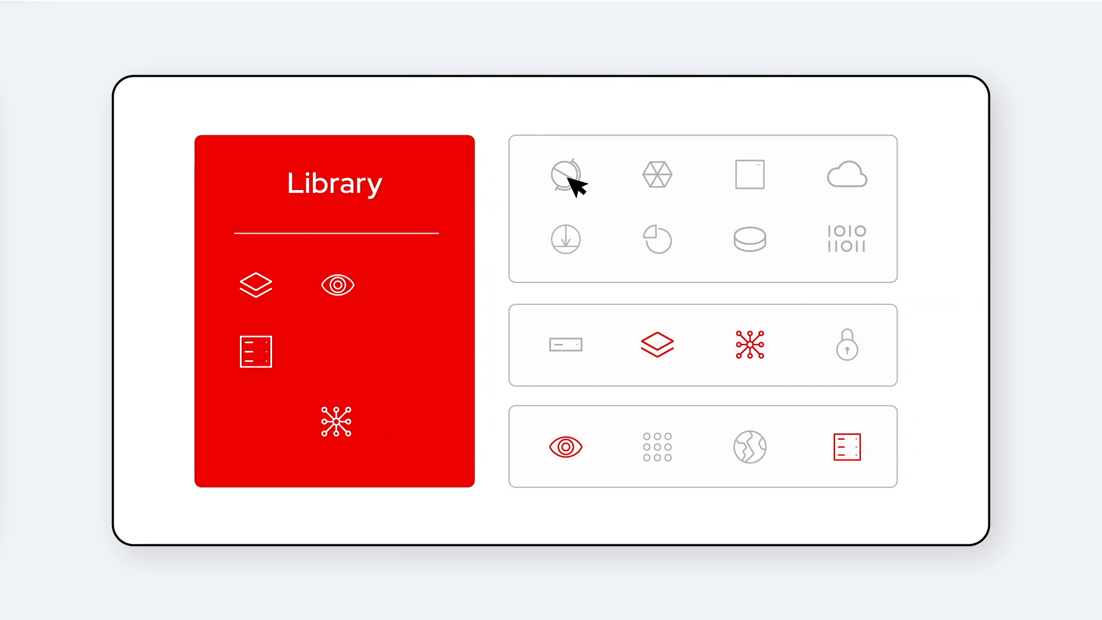
- Add the square and cloud icons from the top content group to the red Library panel
{"action": "left_click", "coordinate": [749, 173]}
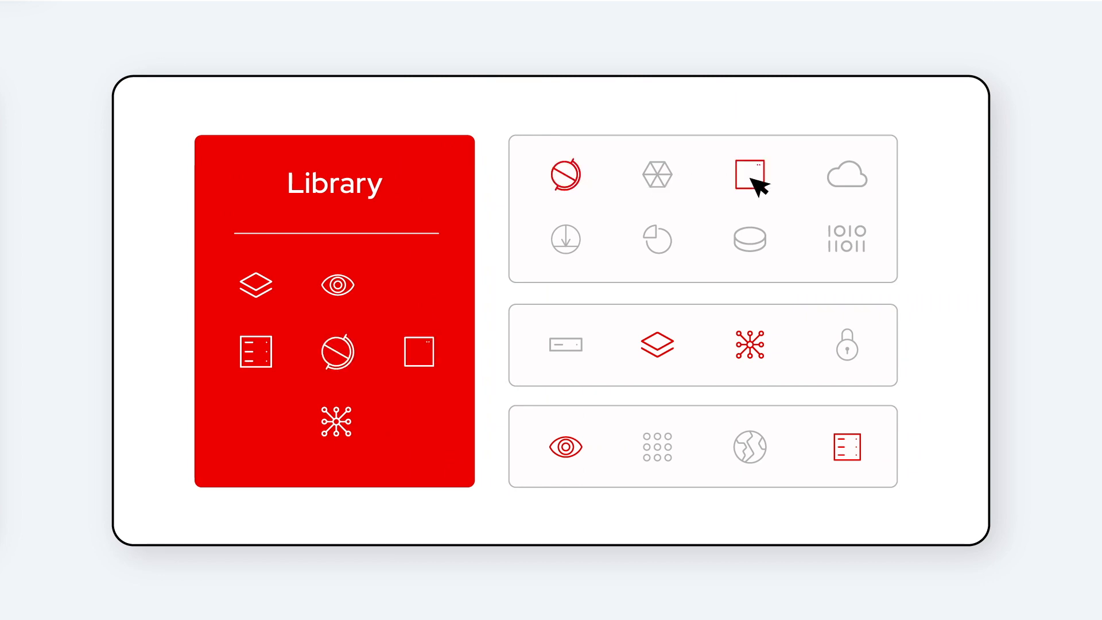
{"action": "left_click", "coordinate": [846, 174]}
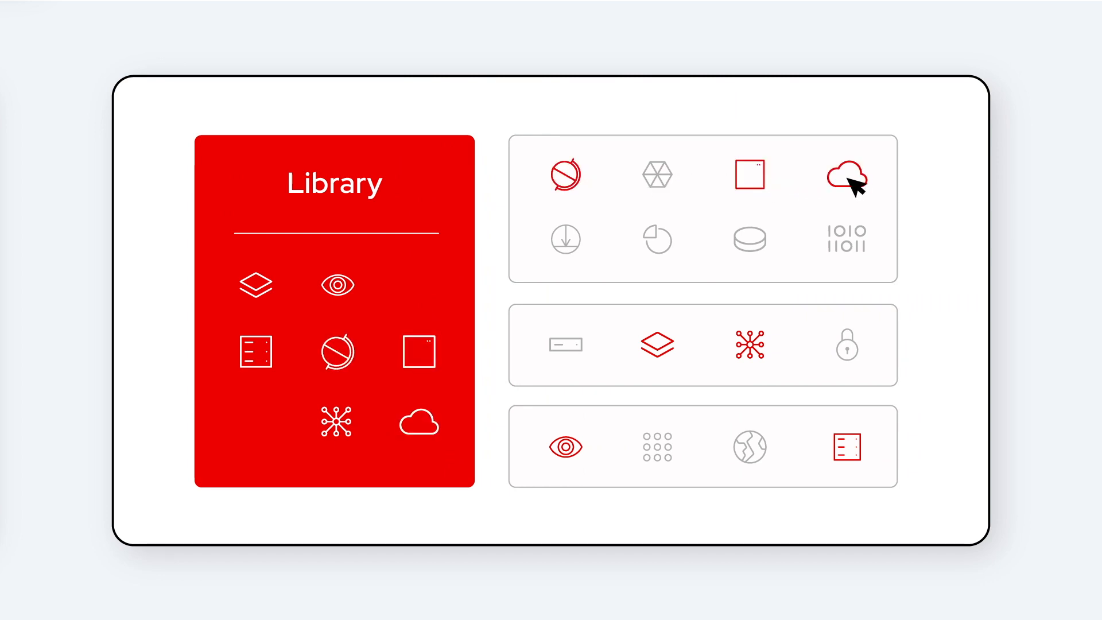